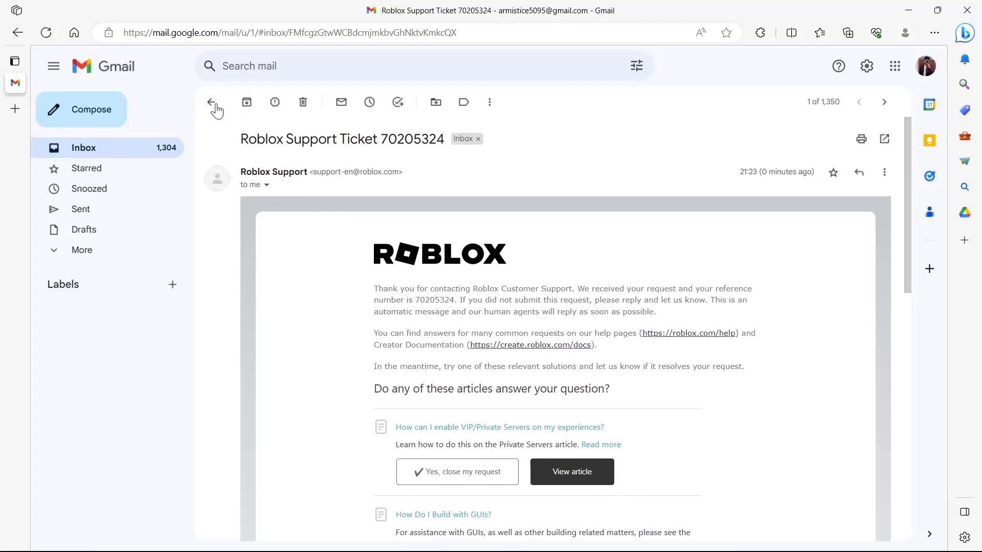
Return to the inbox and search the mailbox for 'roblox'
click(214, 102)
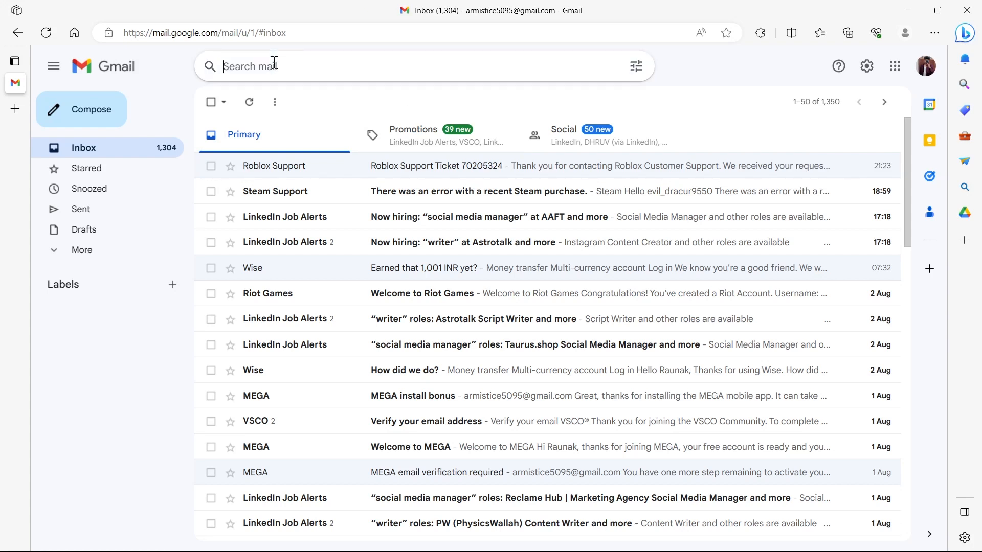
text(roblox)
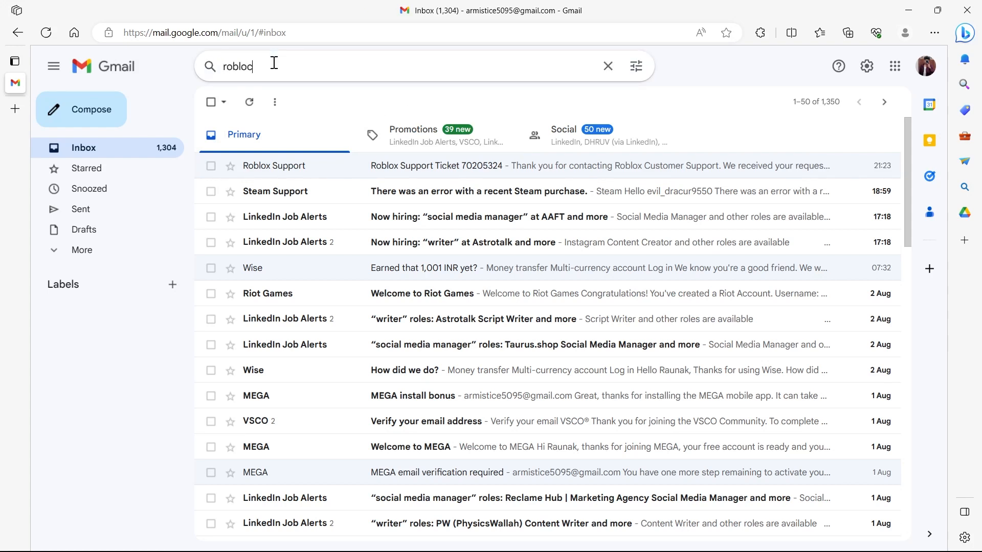
key(Enter)
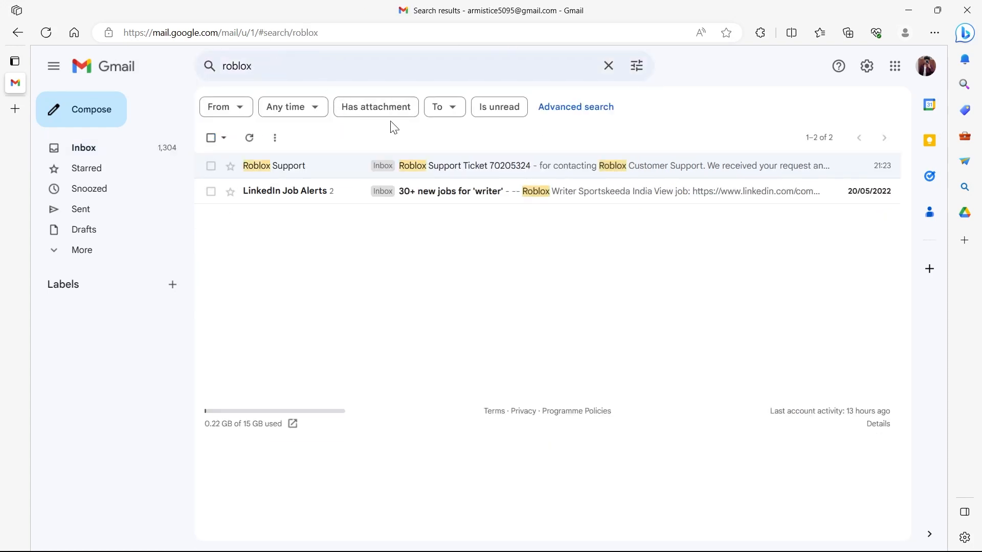
click(438, 165)
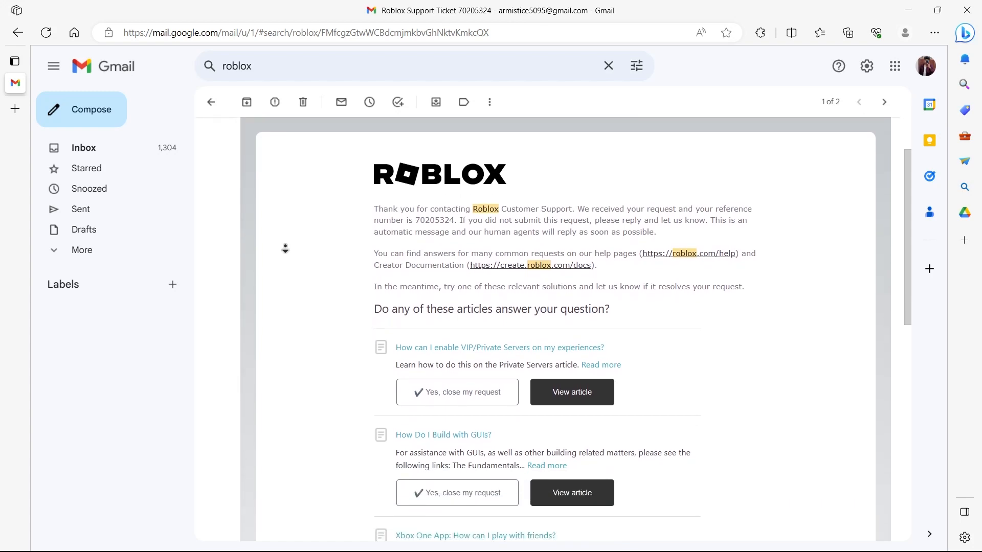
scroll(down, 3)
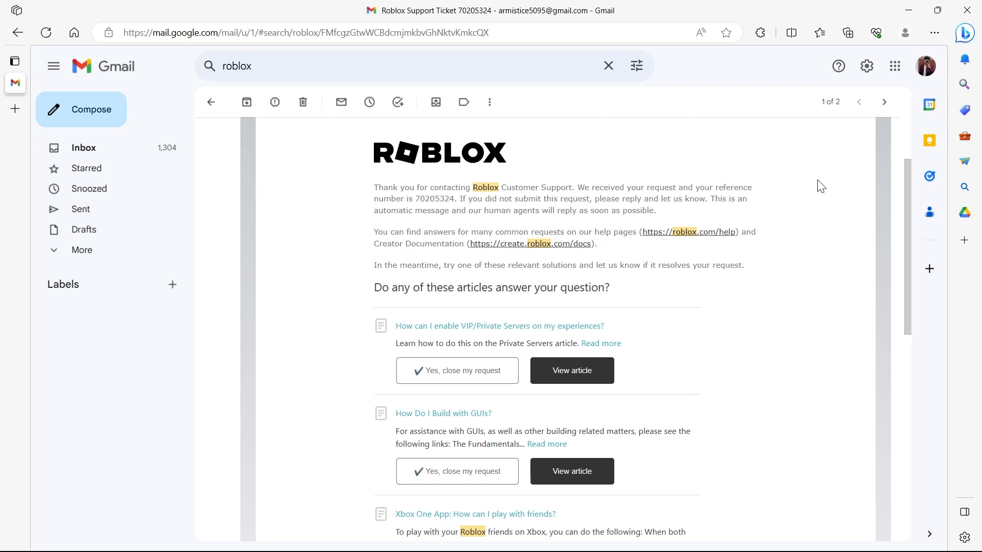
scroll(down, 3)
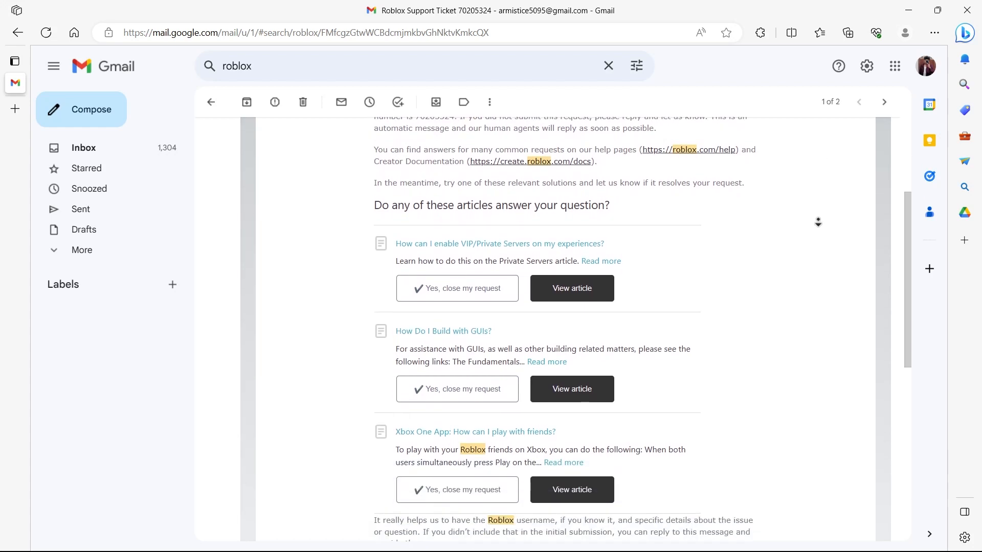
scroll(down, 3)
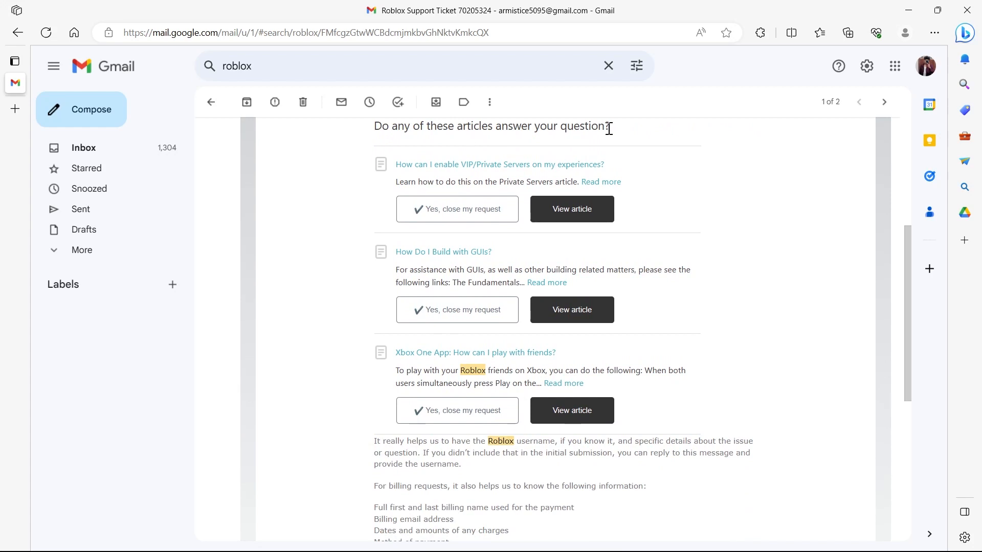
mouse_move(621, 212)
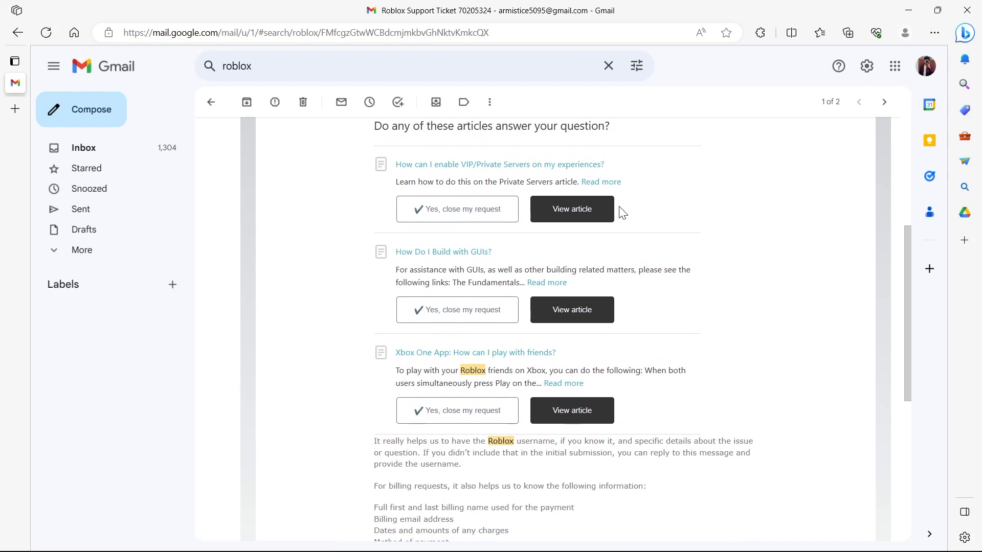
mouse_move(440, 415)
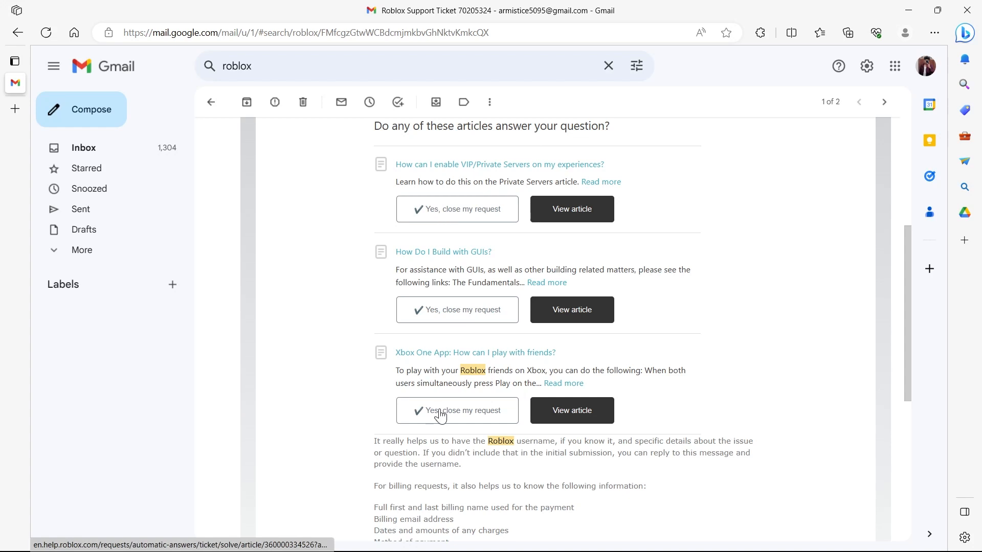
scroll(down, 3)
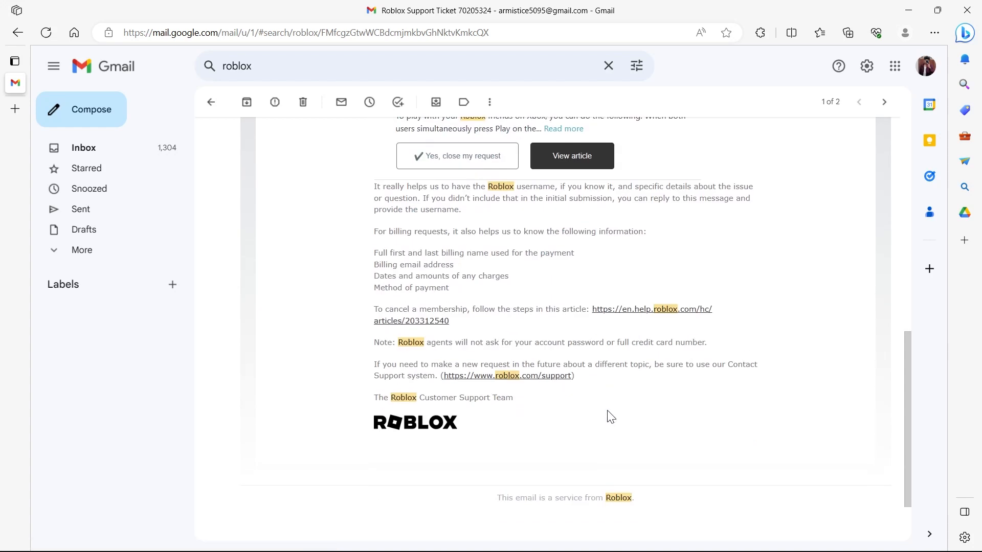